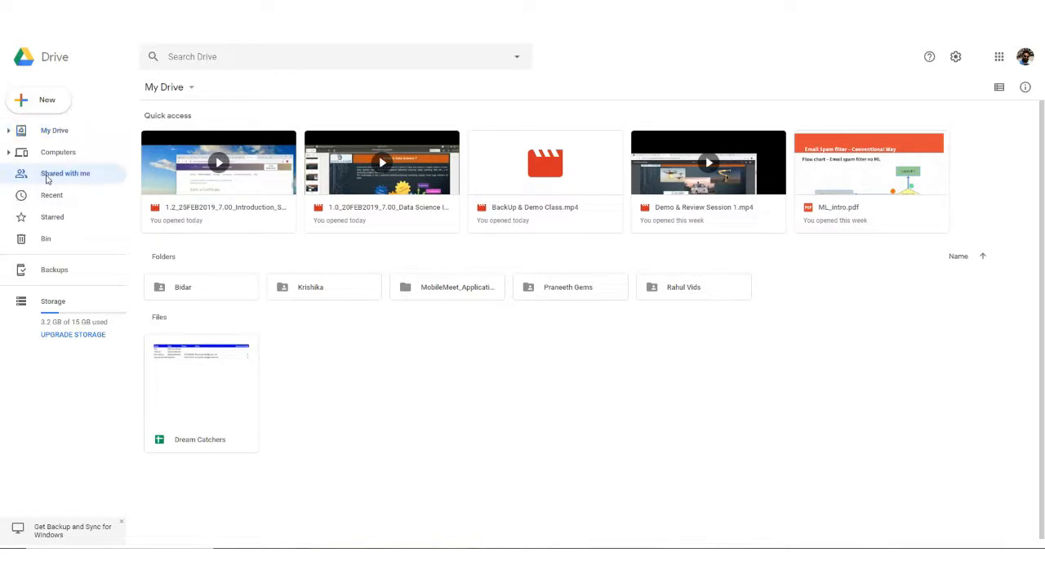
# Browse Shared with me and Computers, then return to My Drive
pyautogui.click(65, 173)
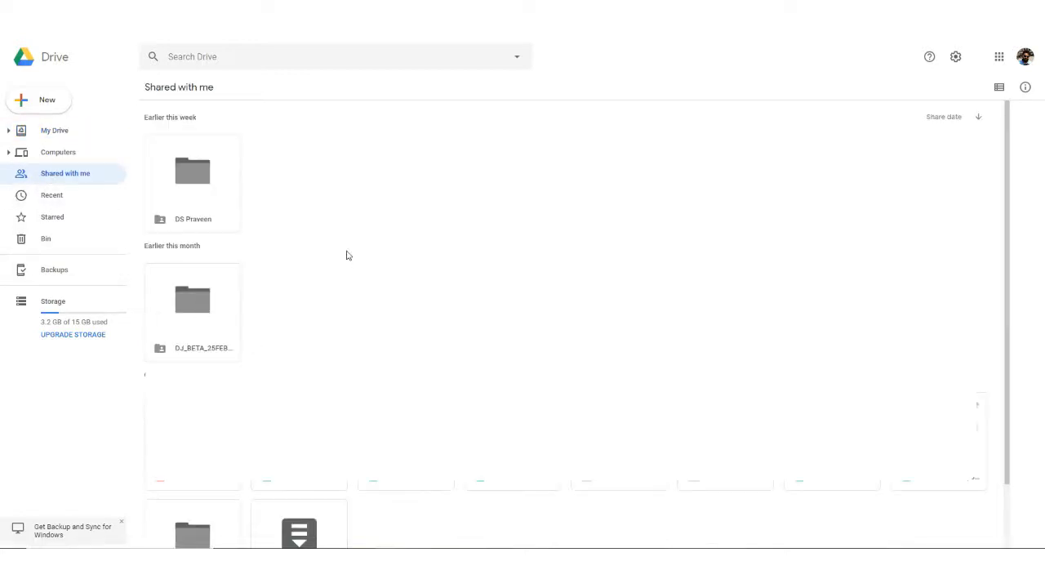
pyautogui.click(58, 152)
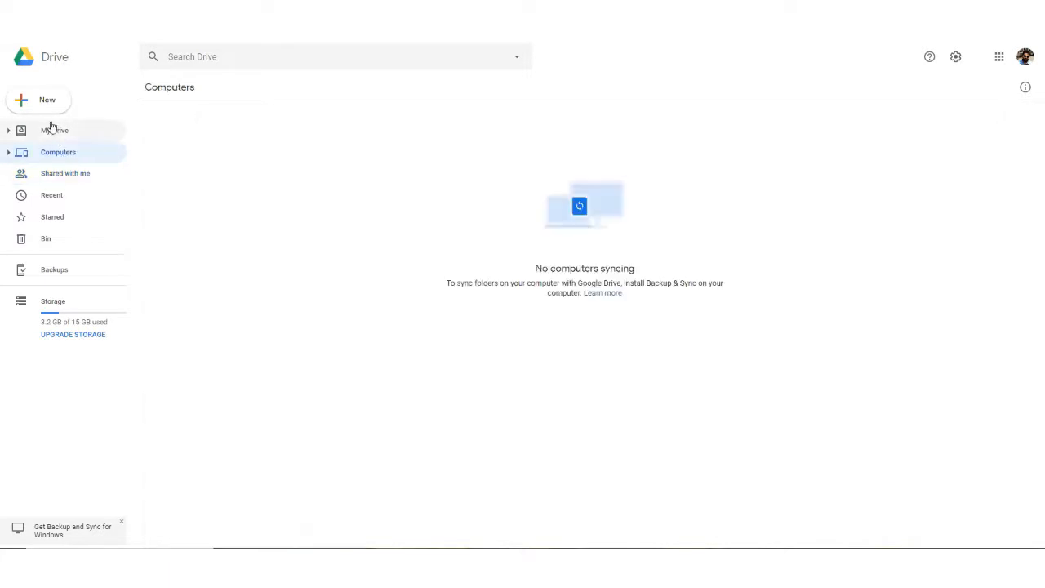
pyautogui.click(55, 131)
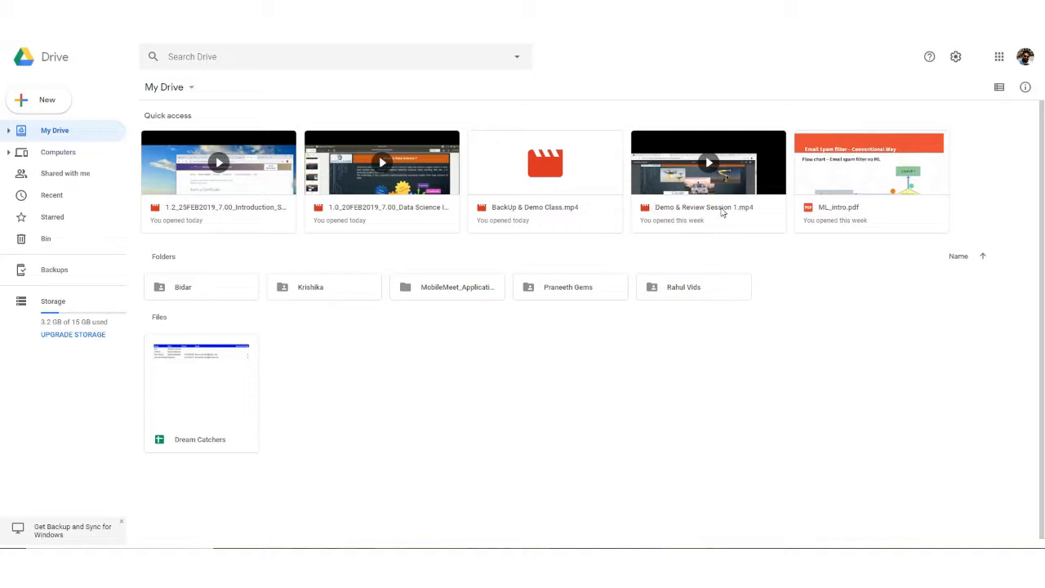
# Play Demo & Review Session 1.mp4 from Quick access in the preview player
pyautogui.doubleClick(709, 162)
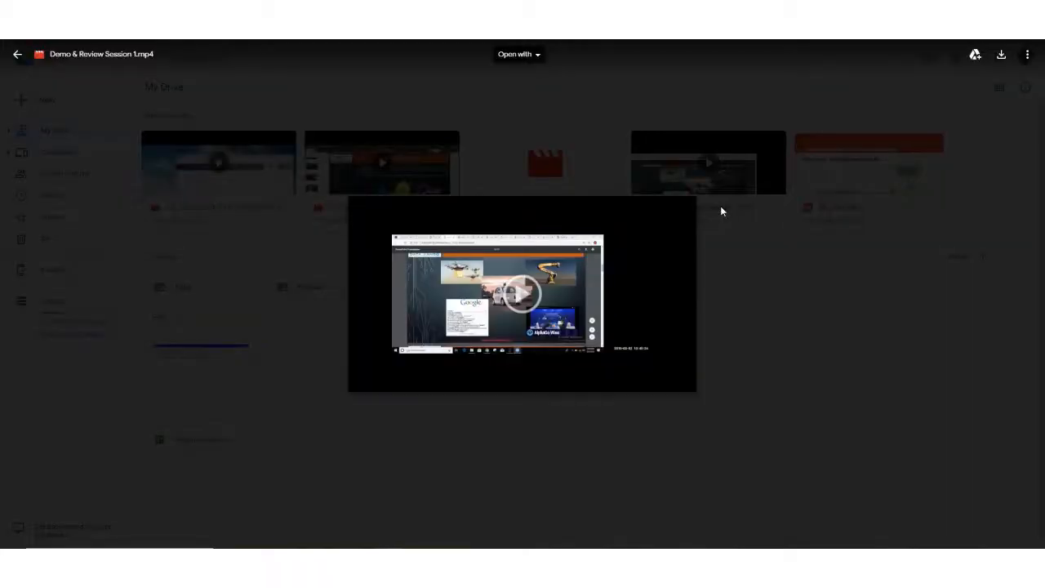
pyautogui.moveTo(523, 294)
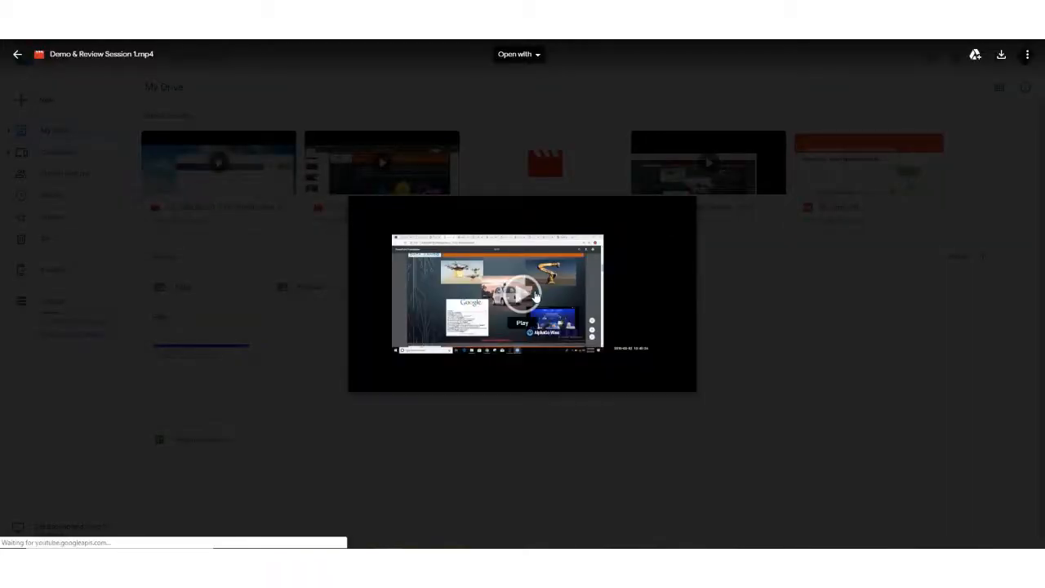
pyautogui.click(523, 294)
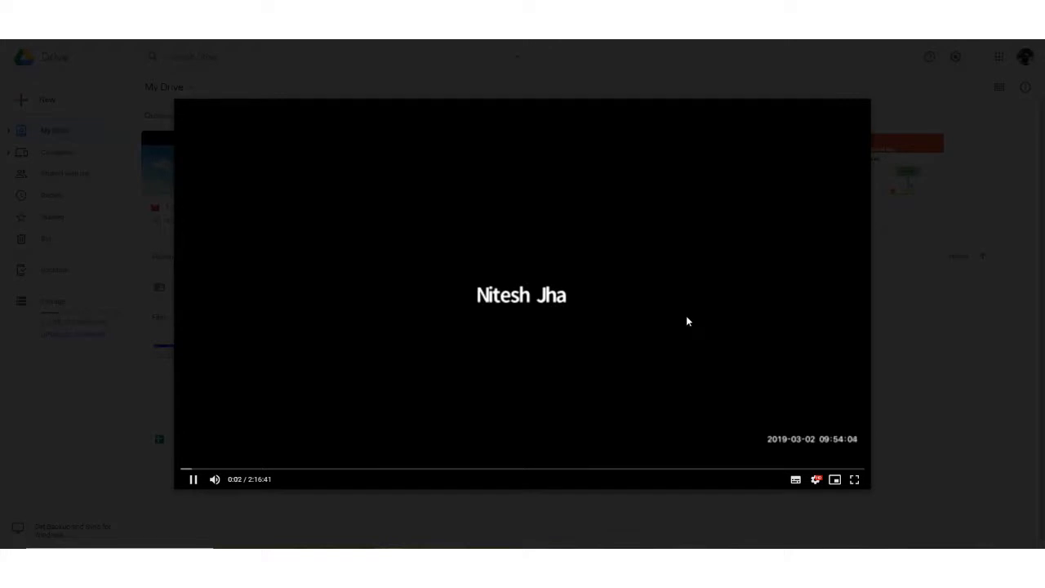
pyautogui.moveTo(411, 402)
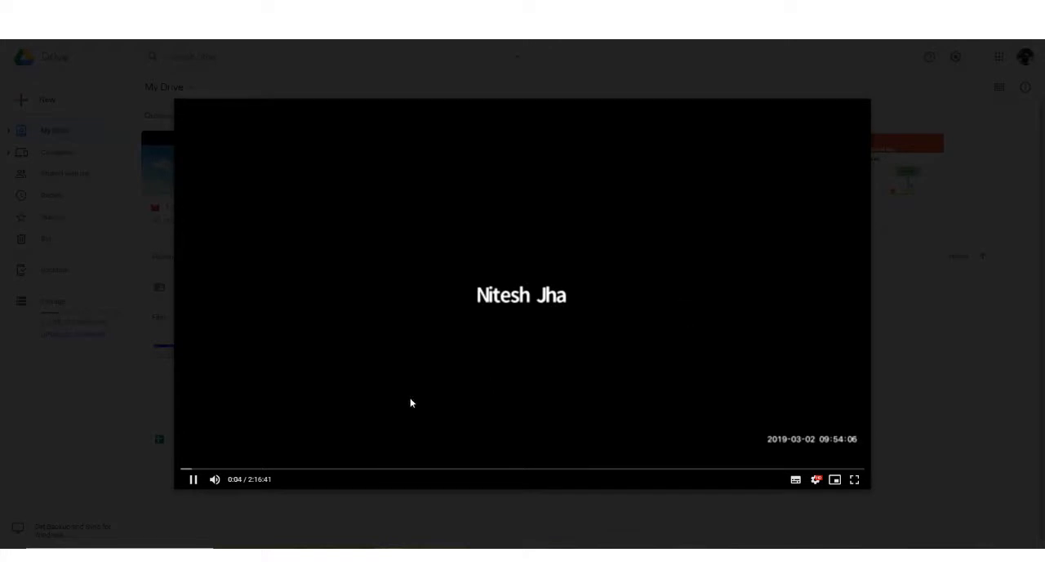
pyautogui.moveTo(193, 480)
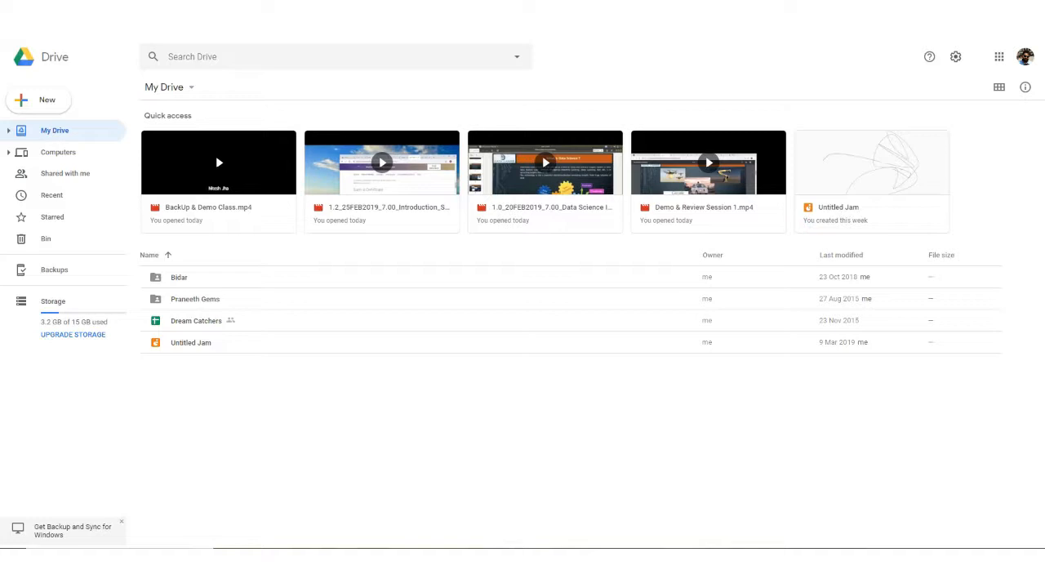
pyautogui.moveTo(977, 118)
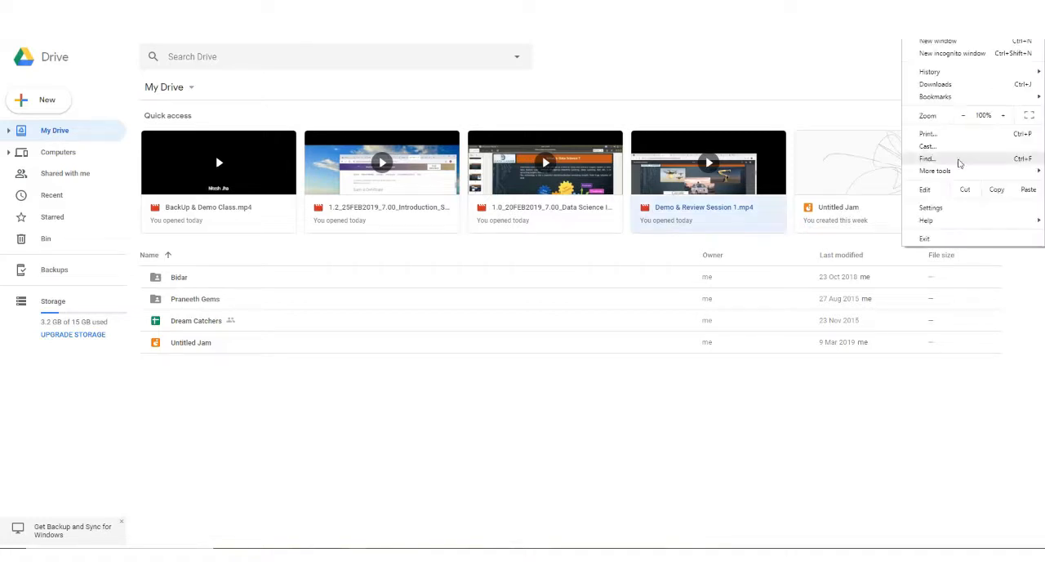
pyautogui.moveTo(931, 208)
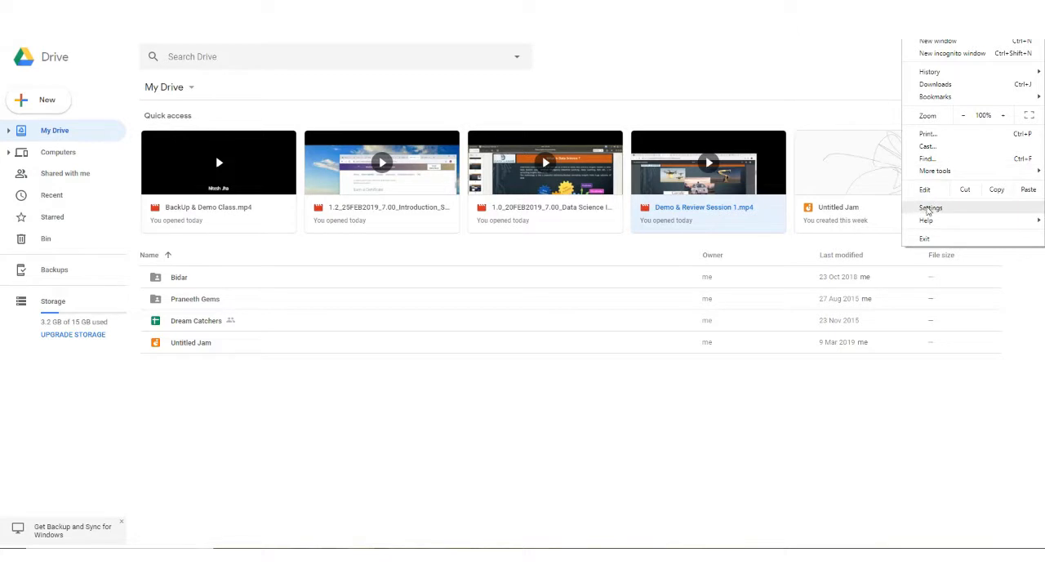
# Bring up Chrome's Settings page from the browser menu
pyautogui.click(931, 207)
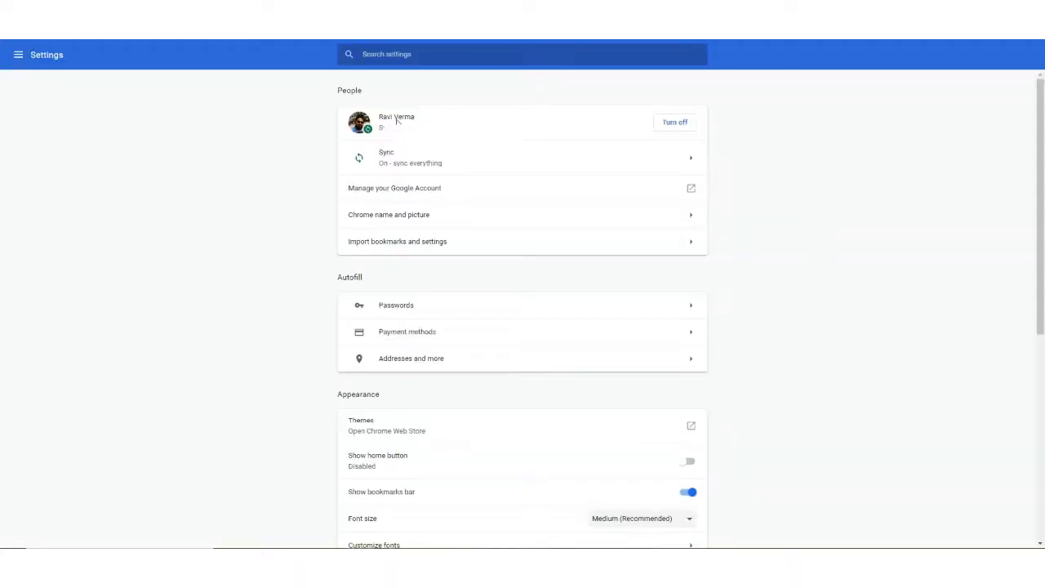
# Find the cookie settings via 'cooki' and leave Block third-party cookies switched off
pyautogui.write('cooki')
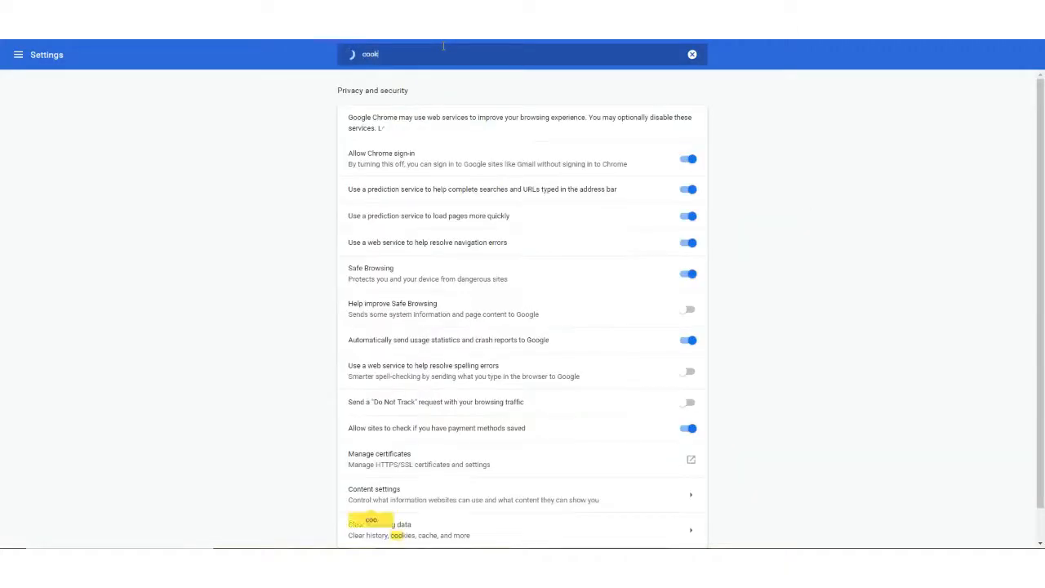
pyautogui.scroll(-3)
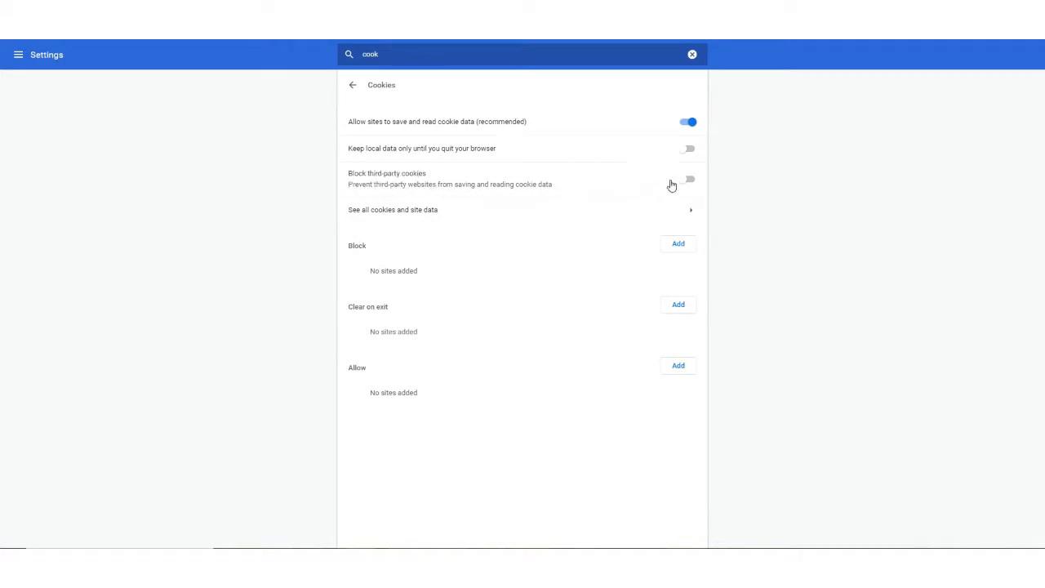
pyautogui.click(690, 179)
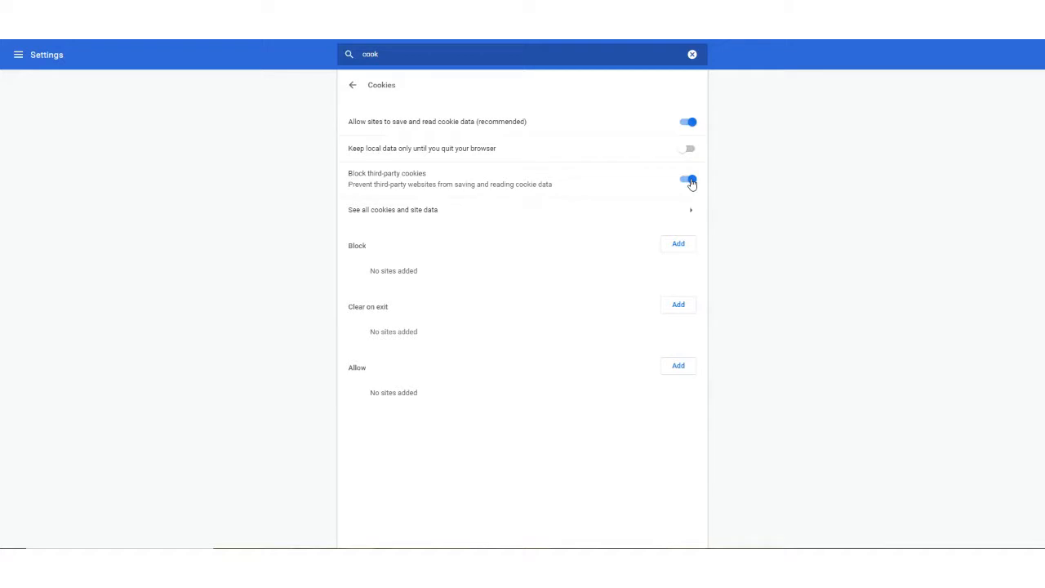
pyautogui.click(689, 179)
pyautogui.write('hardwa')
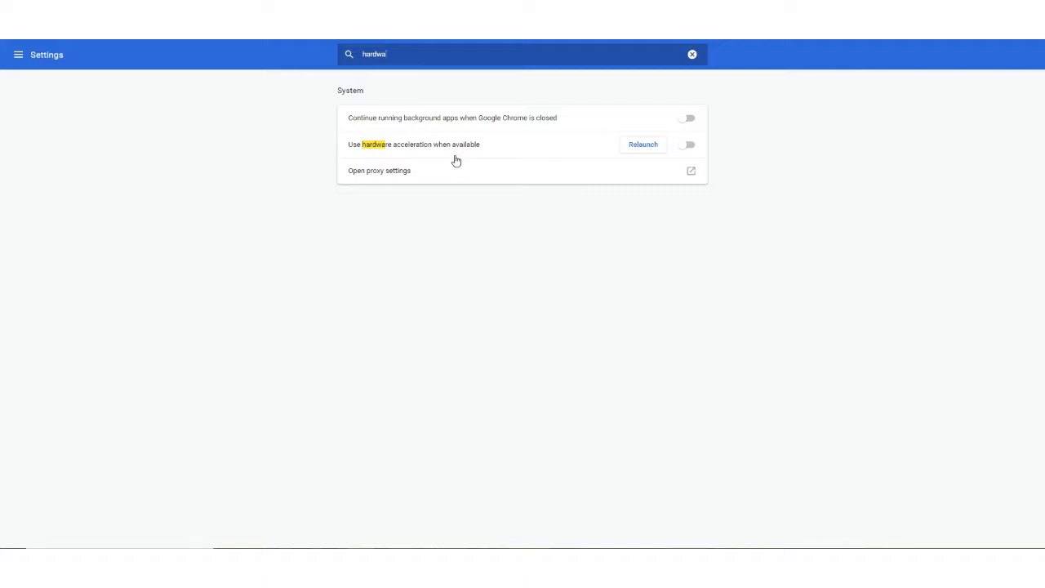
# Leave hardware acceleration switched off and clear the settings search
pyautogui.click(687, 143)
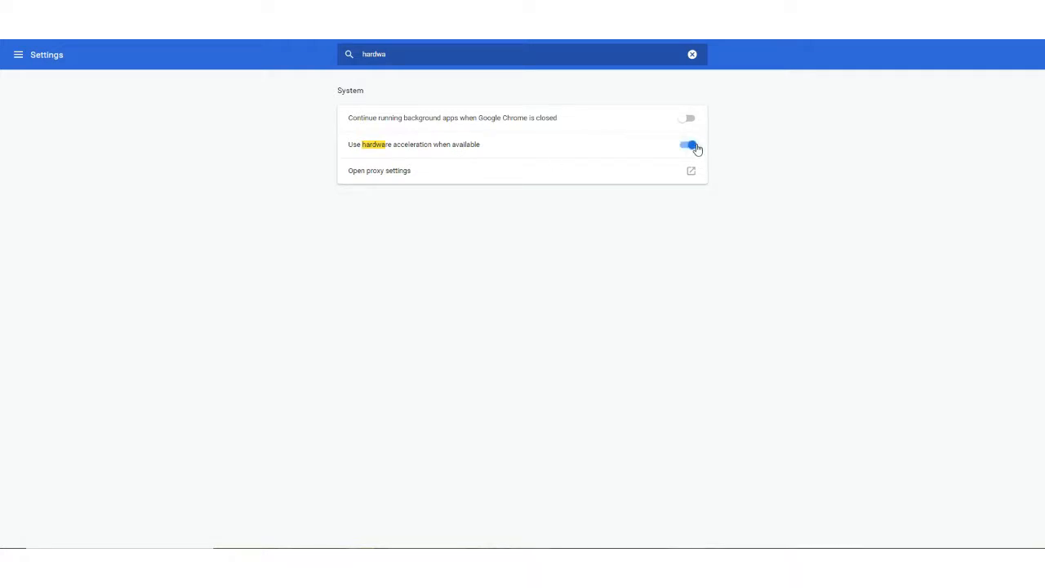
pyautogui.moveTo(696, 150)
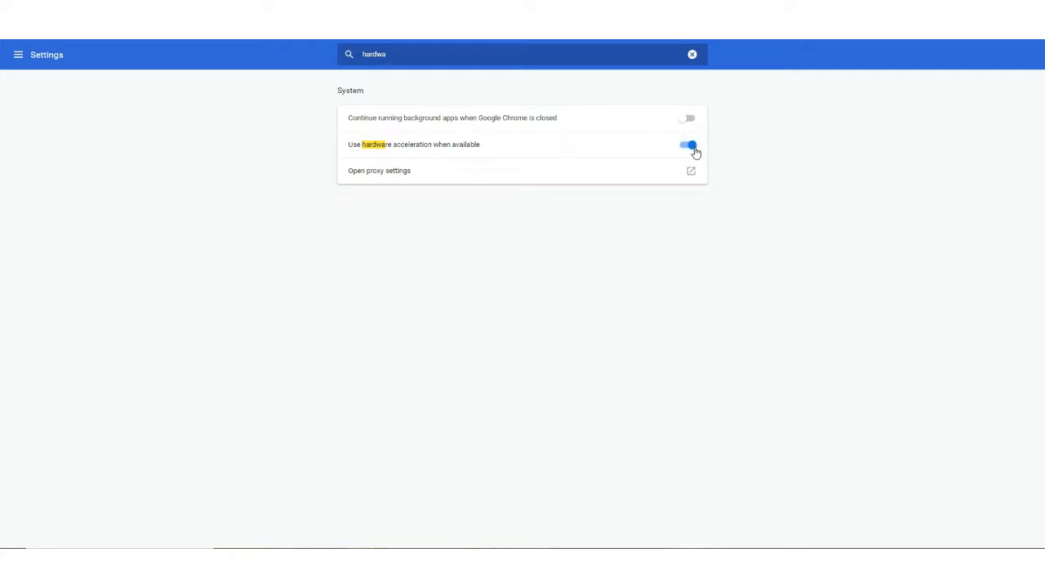
pyautogui.click(689, 144)
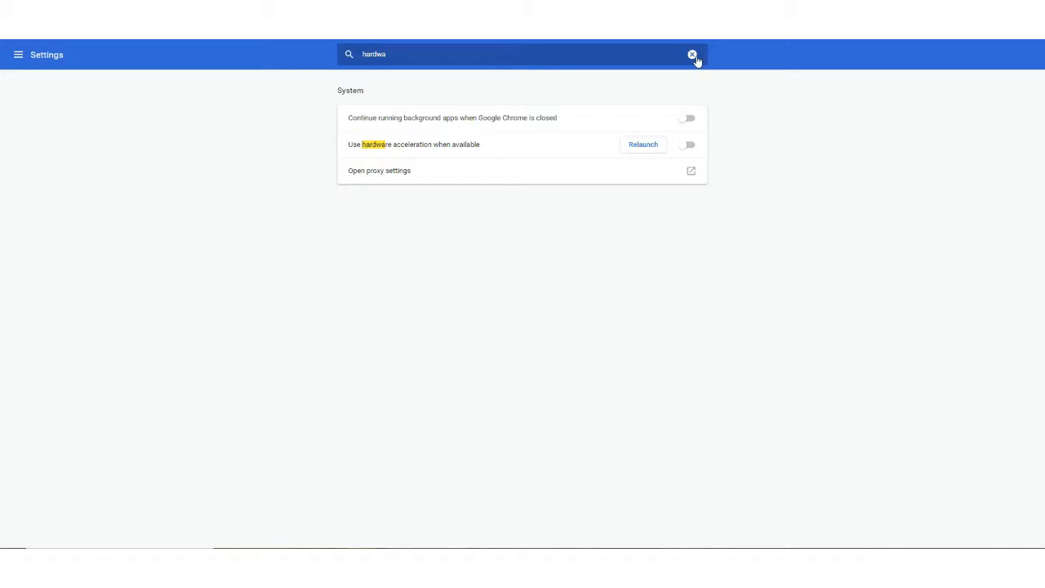
pyautogui.click(693, 53)
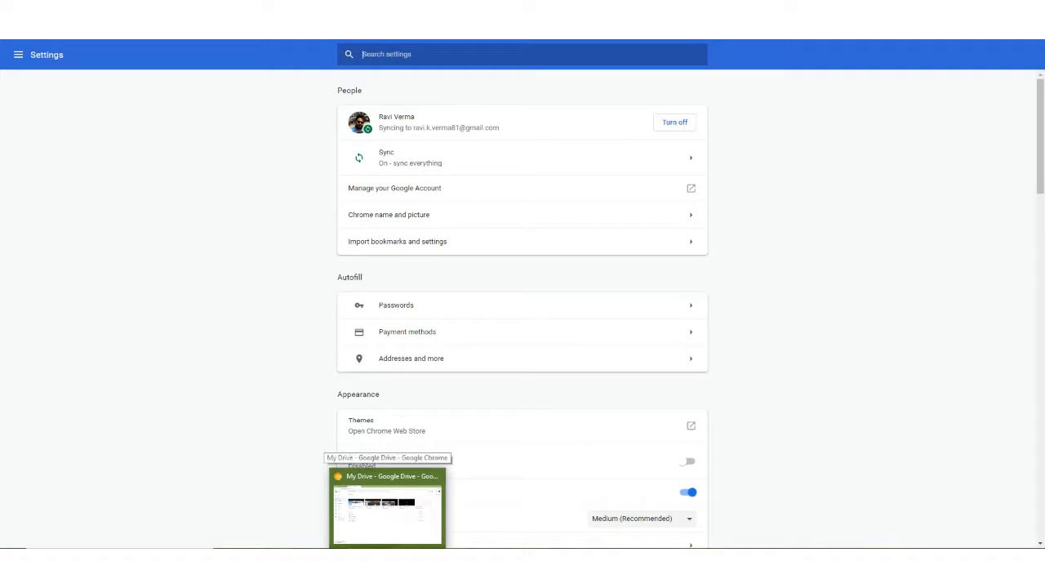
# Return to the Drive window and reopen the demo video from Quick access
pyautogui.click(387, 506)
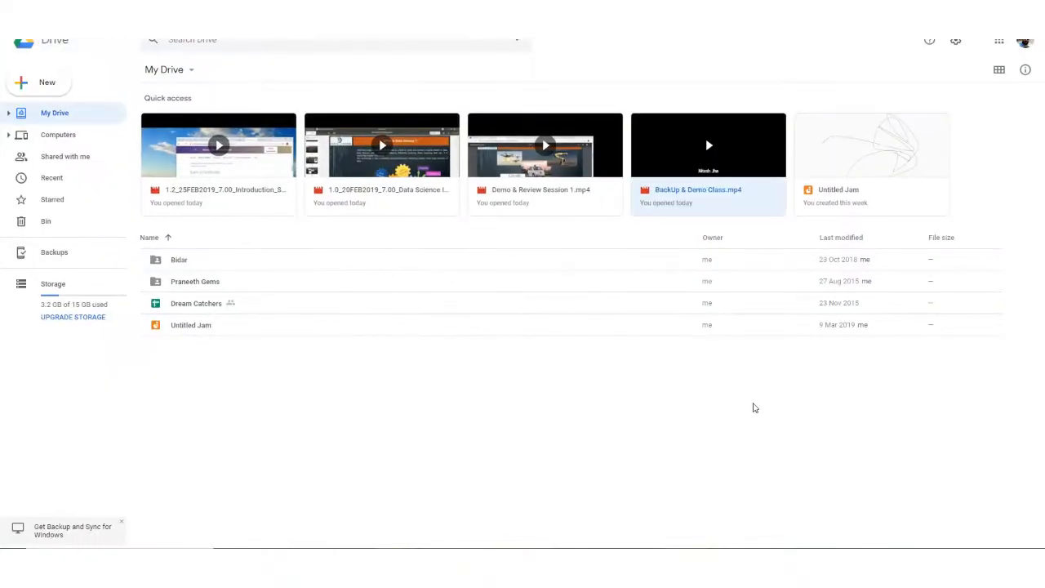
pyautogui.click(709, 144)
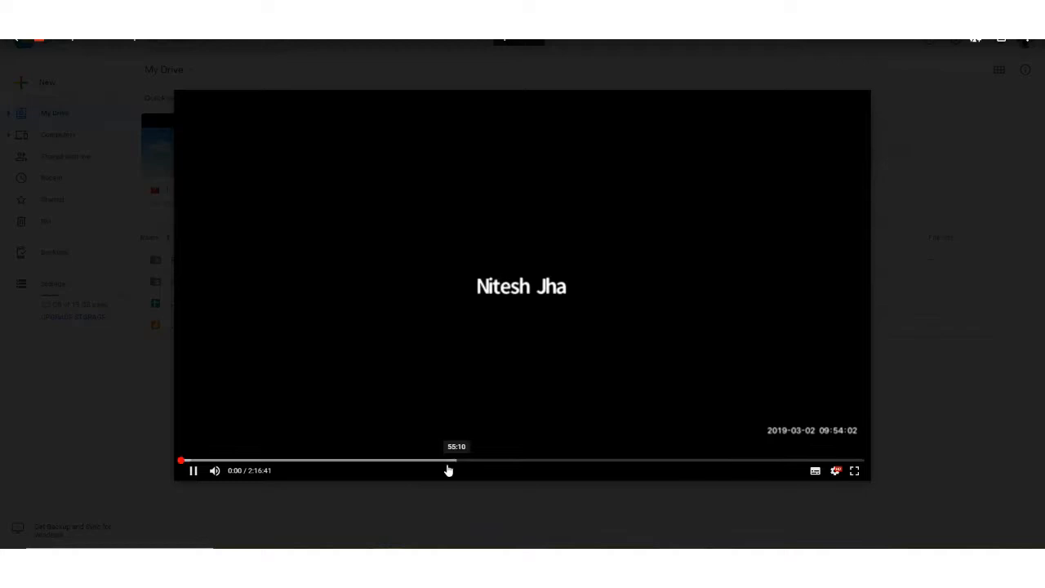
pyautogui.moveTo(700, 448)
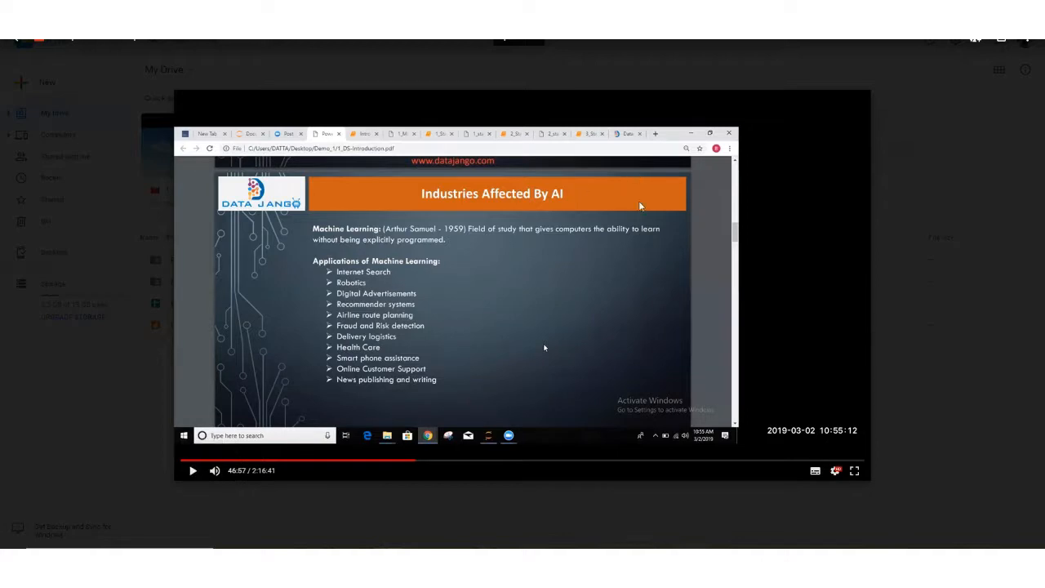
pyautogui.moveTo(667, 56)
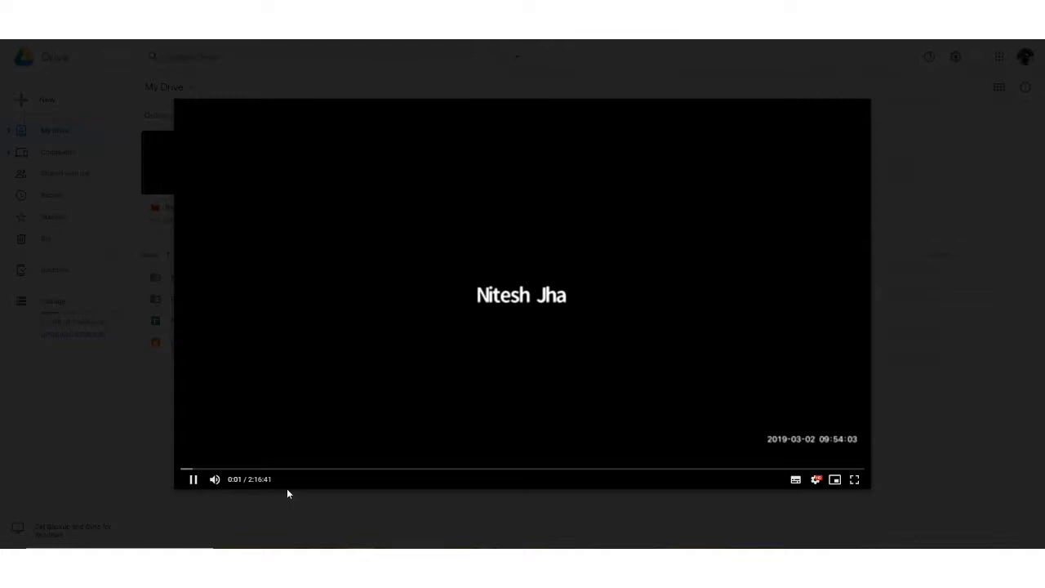
pyautogui.moveTo(372, 478)
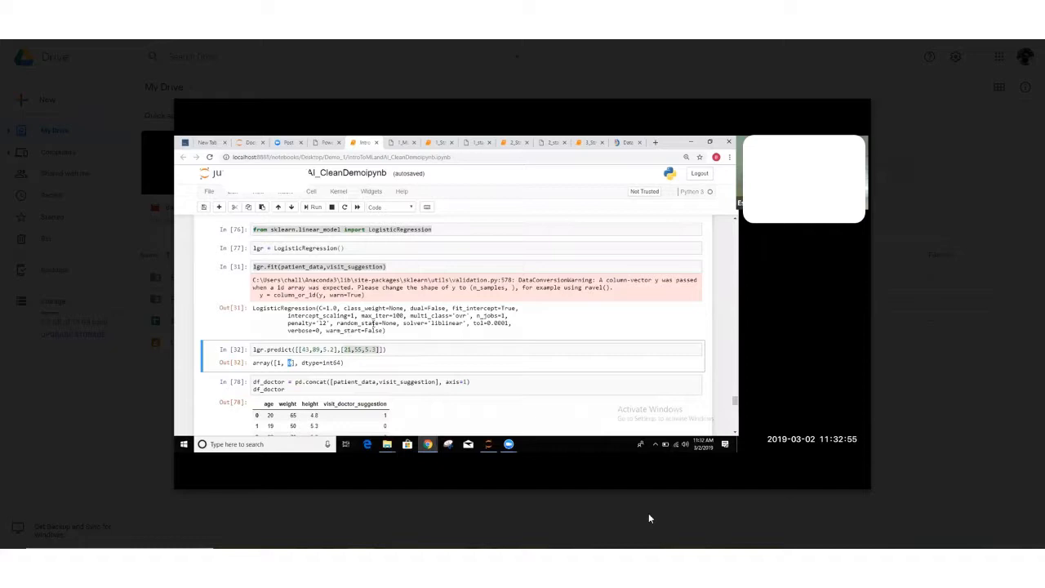
# Scroll down while the demo video replays into the Jupyter notebook part
pyautogui.scroll(-3)
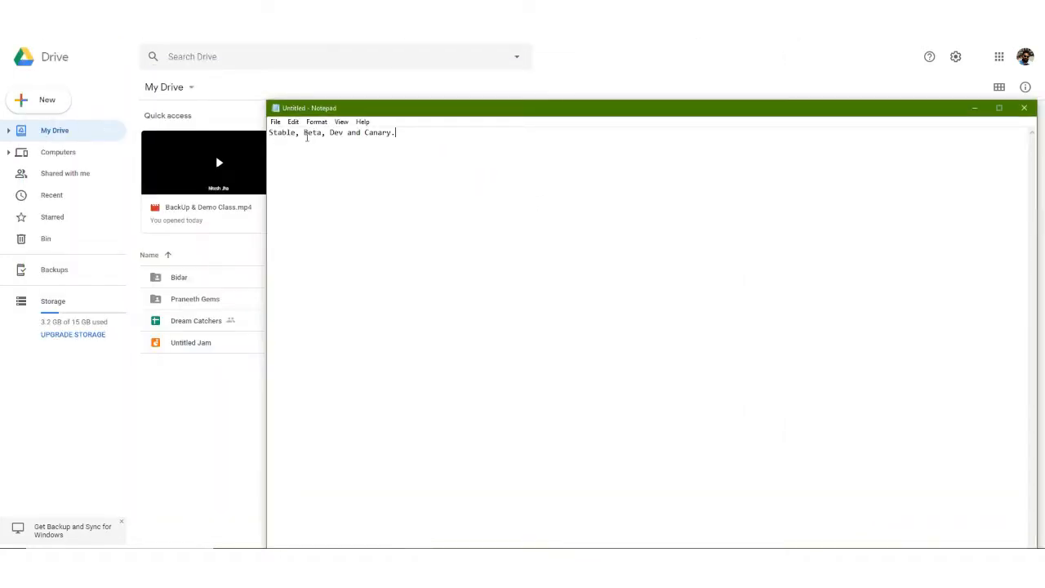
# Select the whole 'Stable, Beta, Dev and Canary' note, then deselect it
pyautogui.press('ctrl+a')
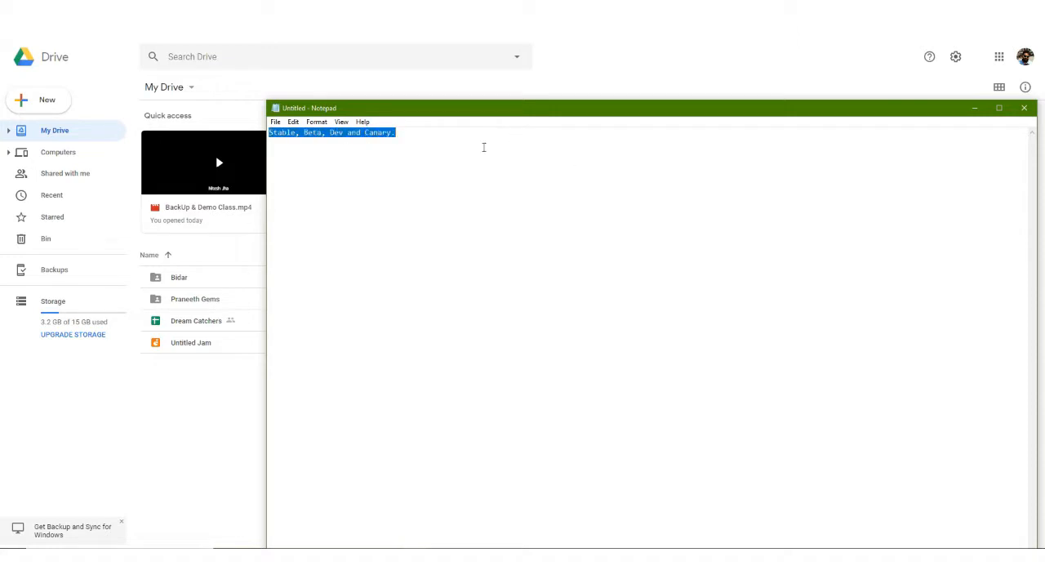
pyautogui.click(379, 131)
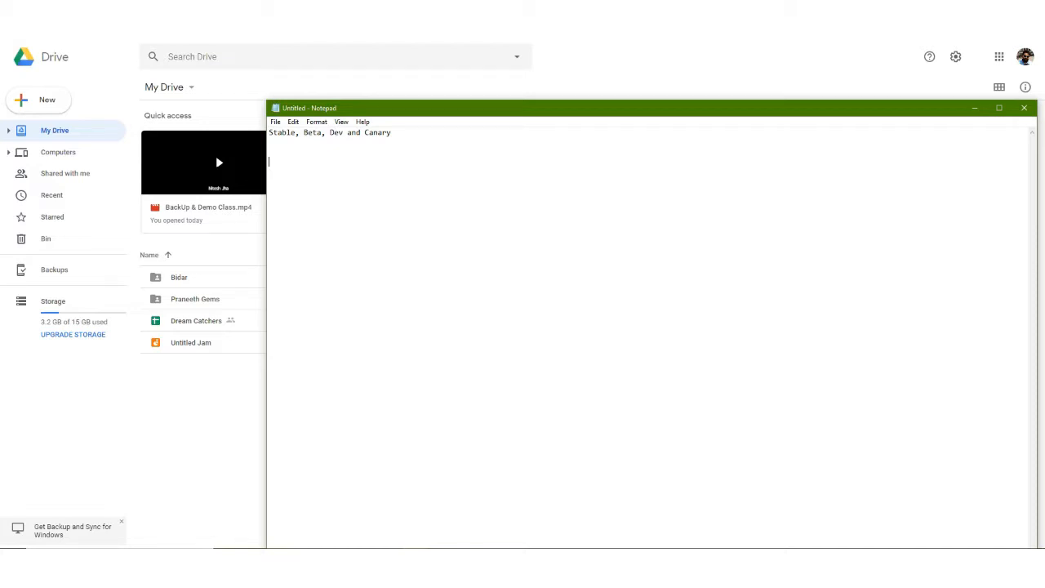
pyautogui.moveTo(401, 121)
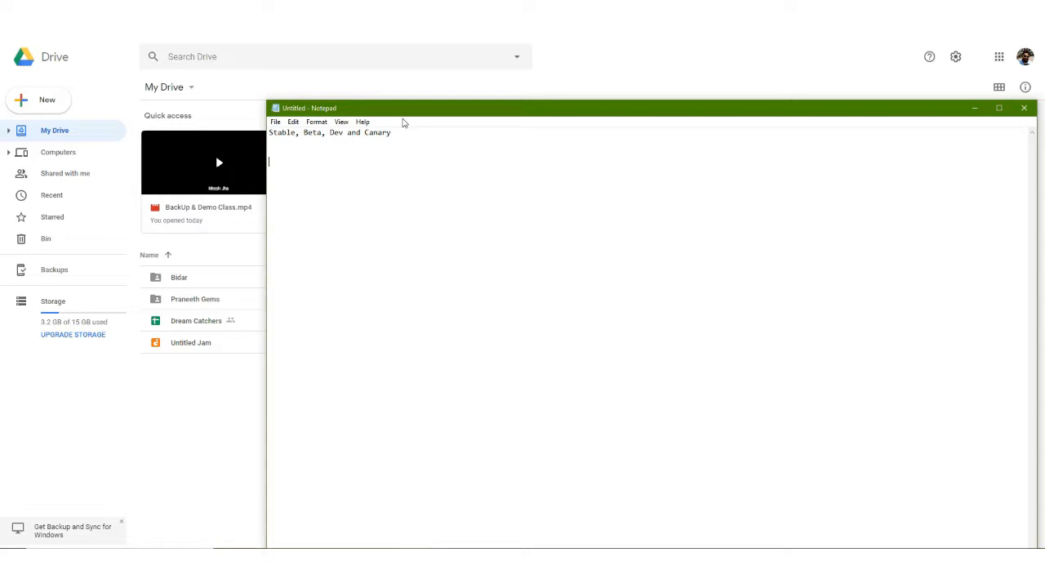